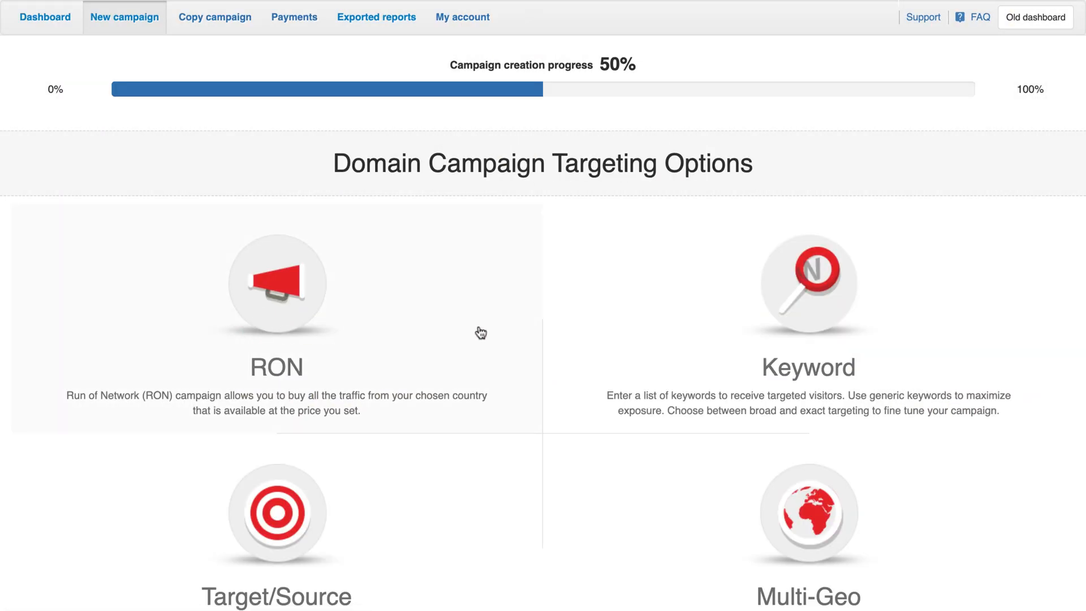
- Choose keyword targeting, name the campaign 'Keyword Campaign' and cap frequency at 1 hour
left_click(806, 284)
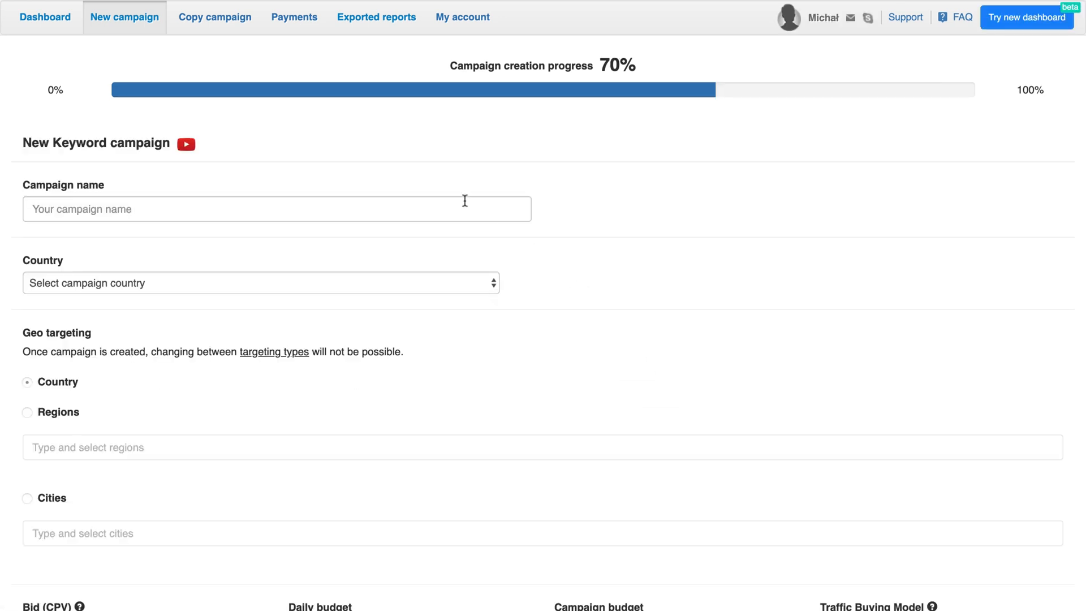
type("Keyword Campaign")
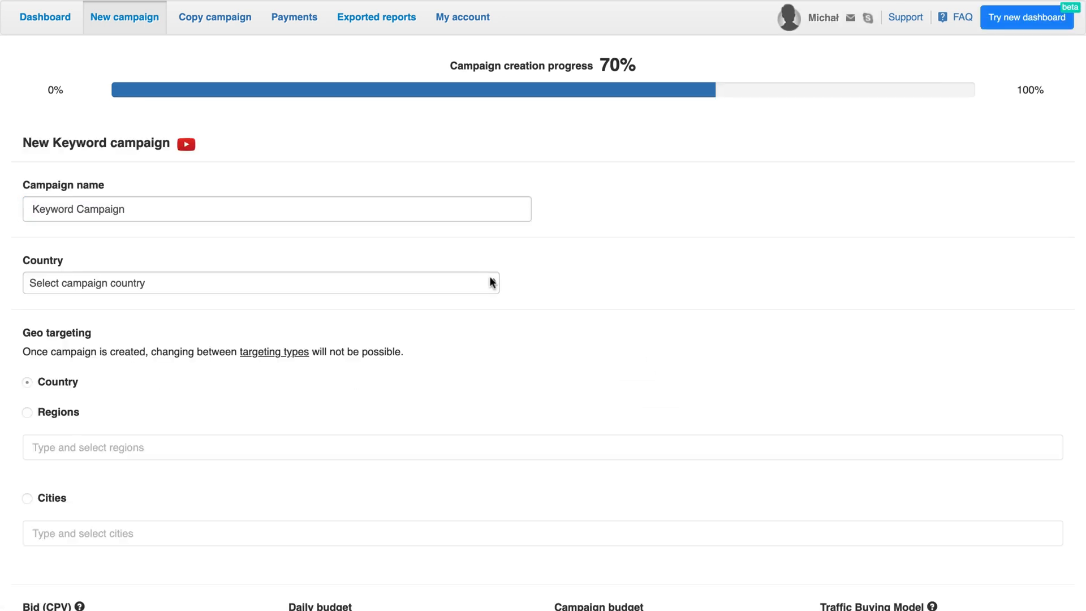
scroll("down", 3)
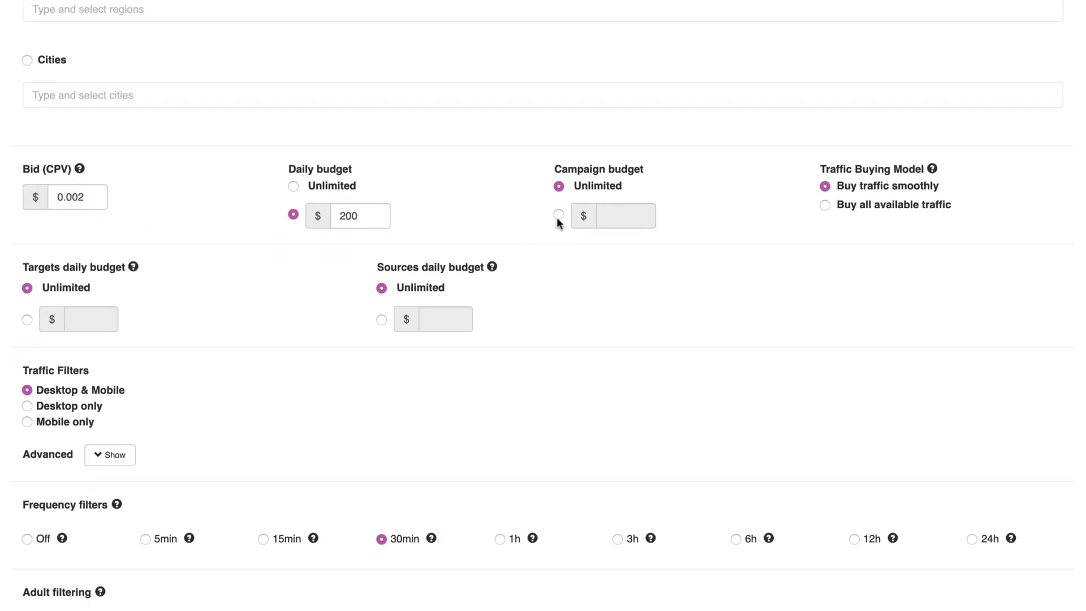
scroll("down", 3)
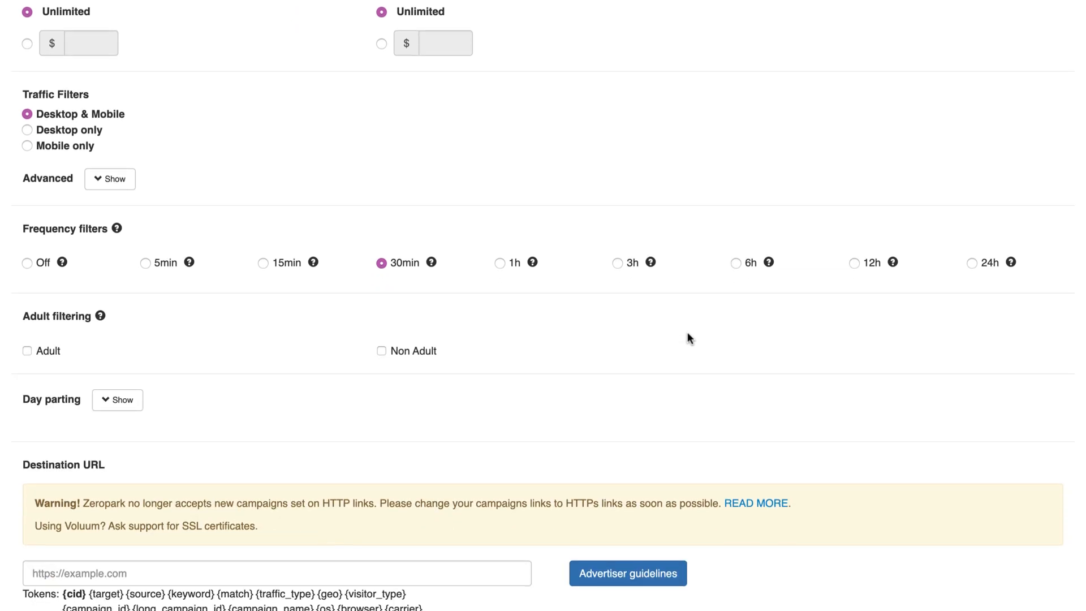
left_click(499, 263)
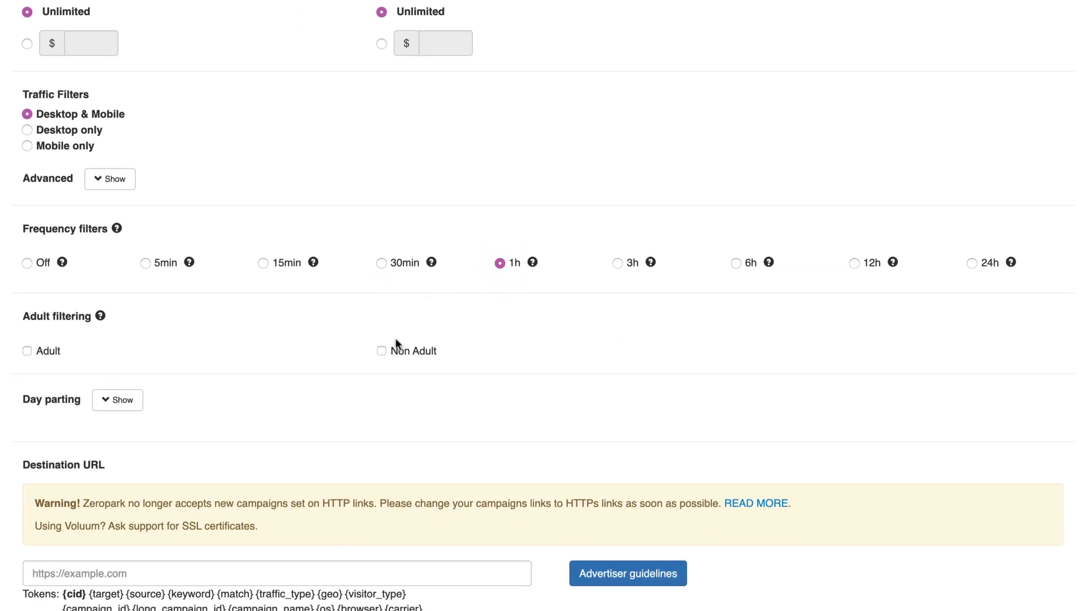
left_click(381, 351)
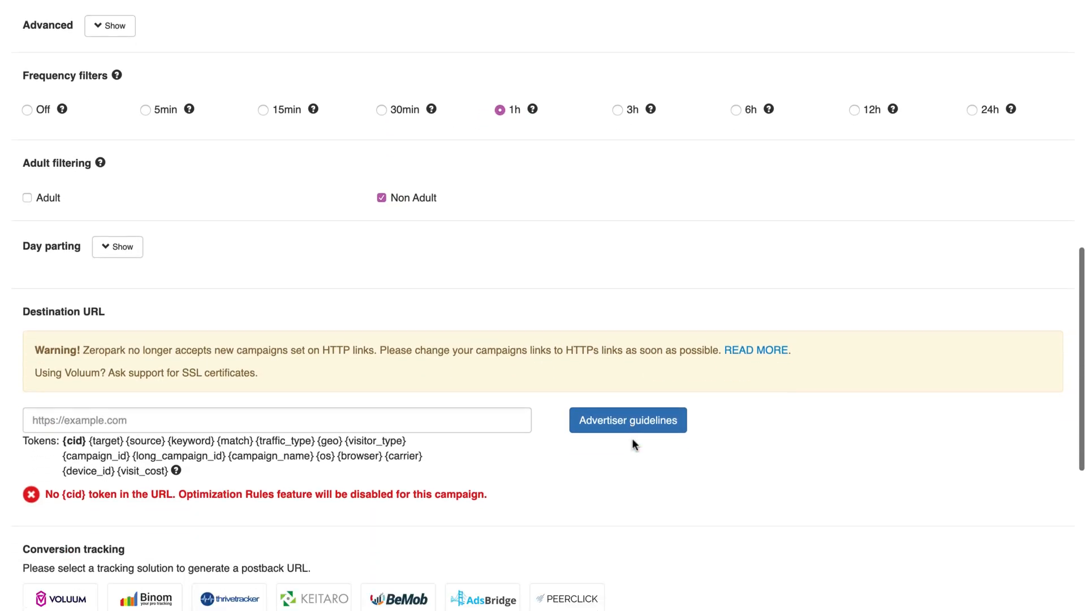
type("https://zeropark.com/example?cid={cid}")
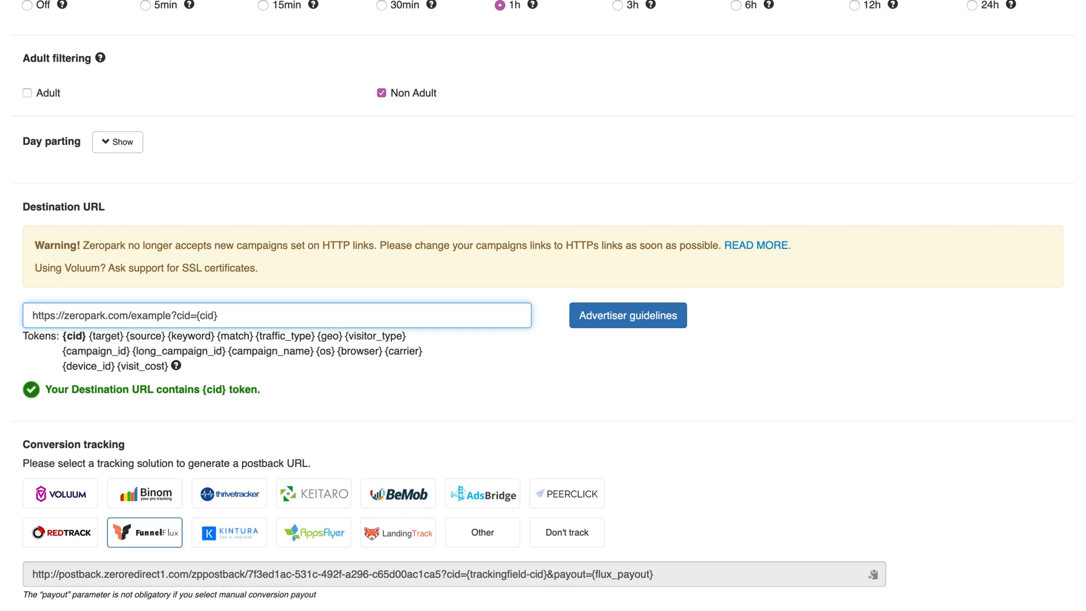
type("&keyword={keyword}")
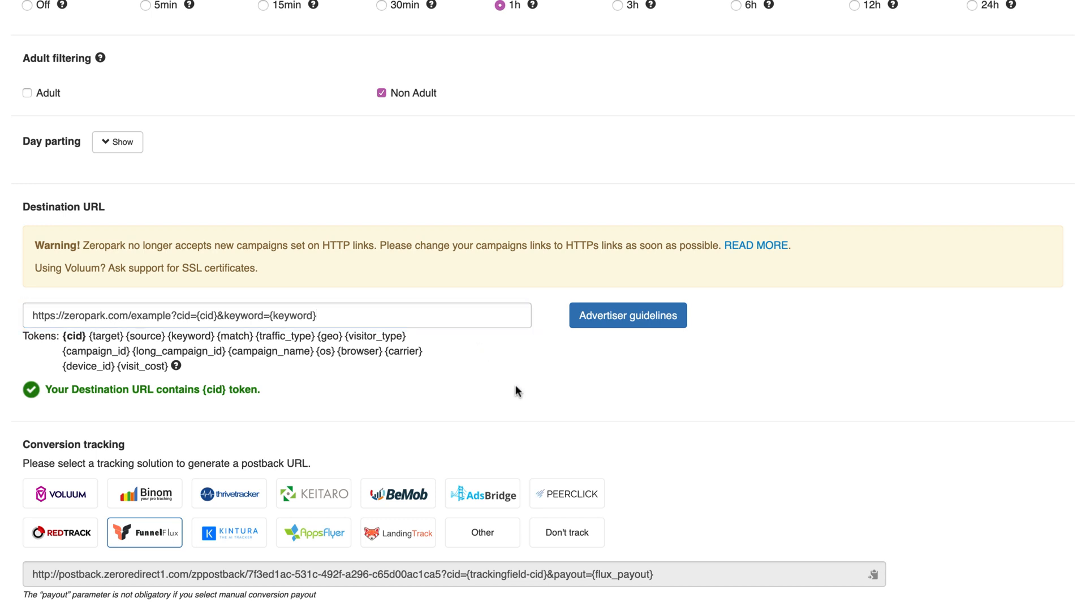
left_click(60, 493)
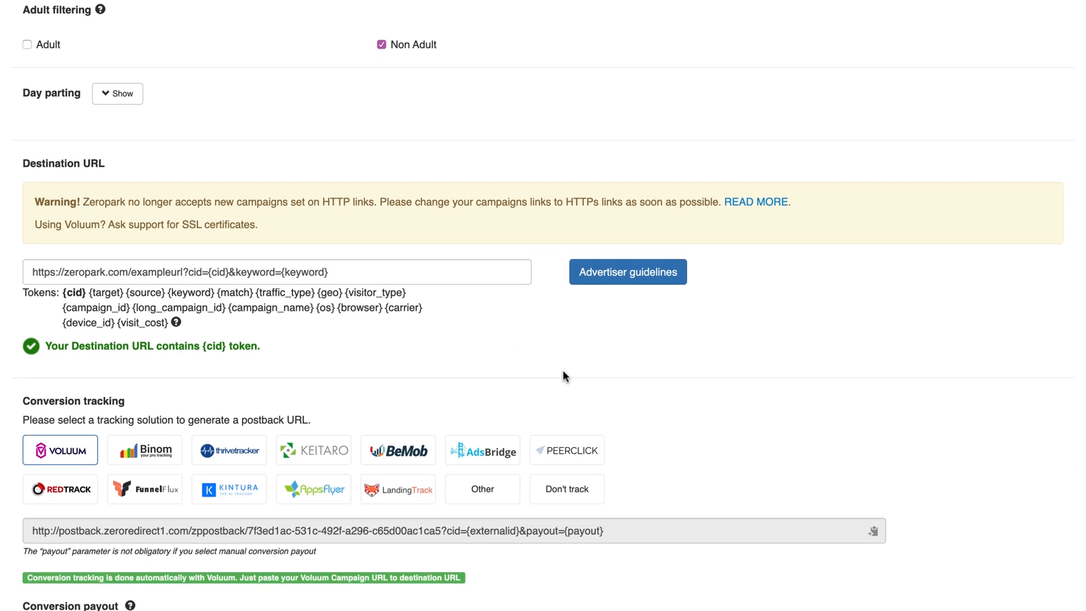
- Set vertical to Mobile App - Casino & Gambling, no prelanders, and save the settings
scroll("down", 3)
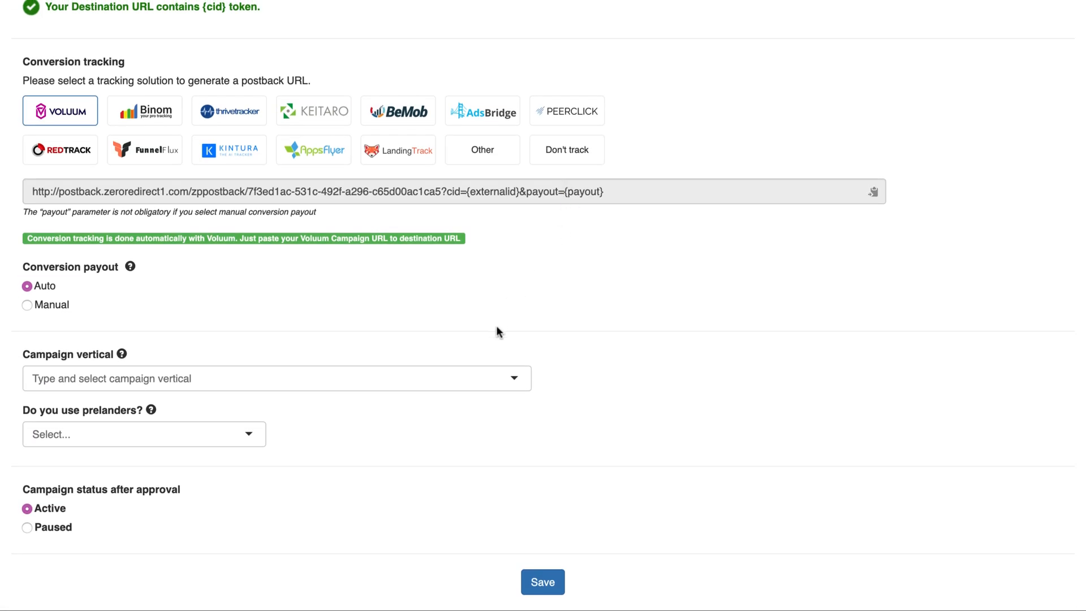
left_click(276, 378)
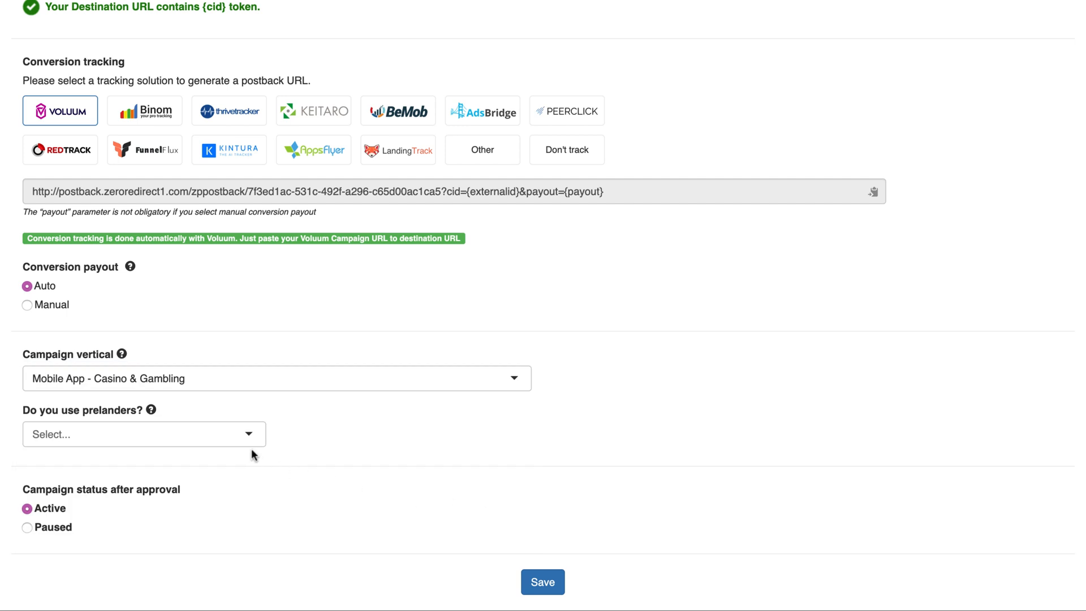
left_click(144, 435)
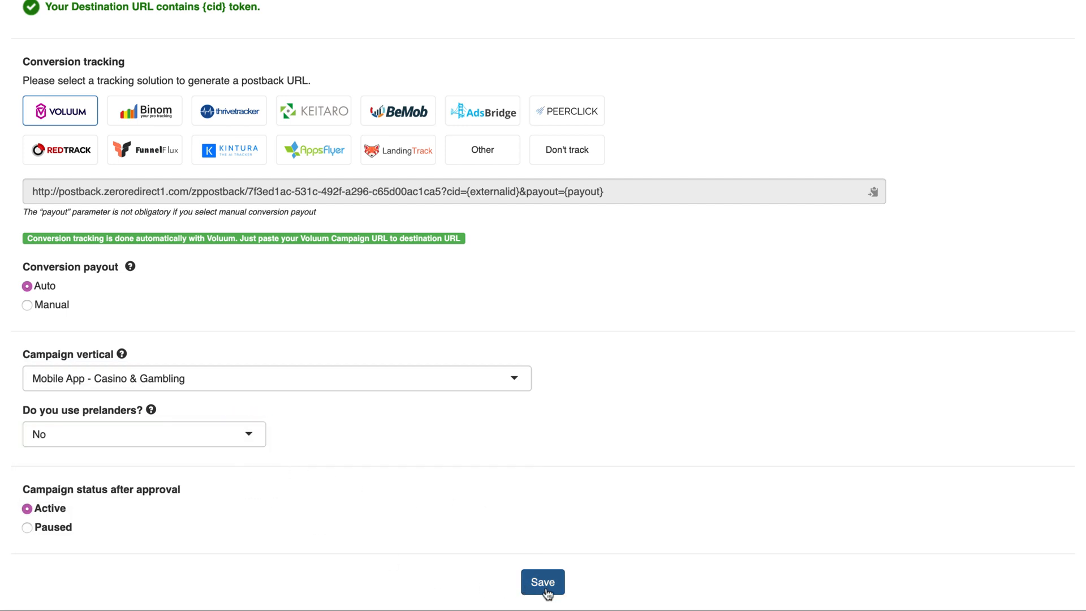
left_click(542, 581)
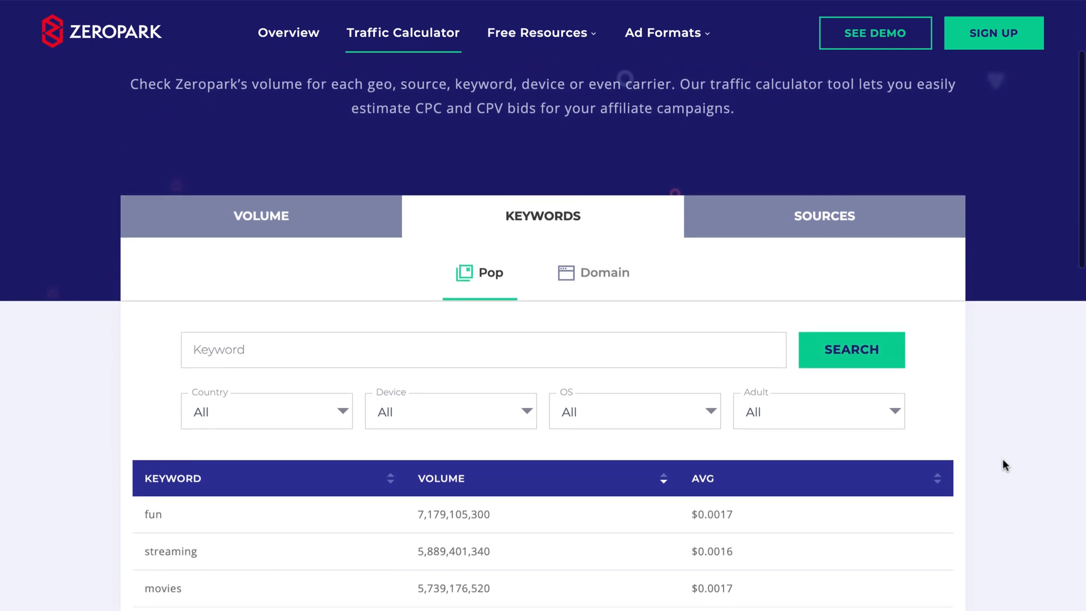
scroll("down", 3)
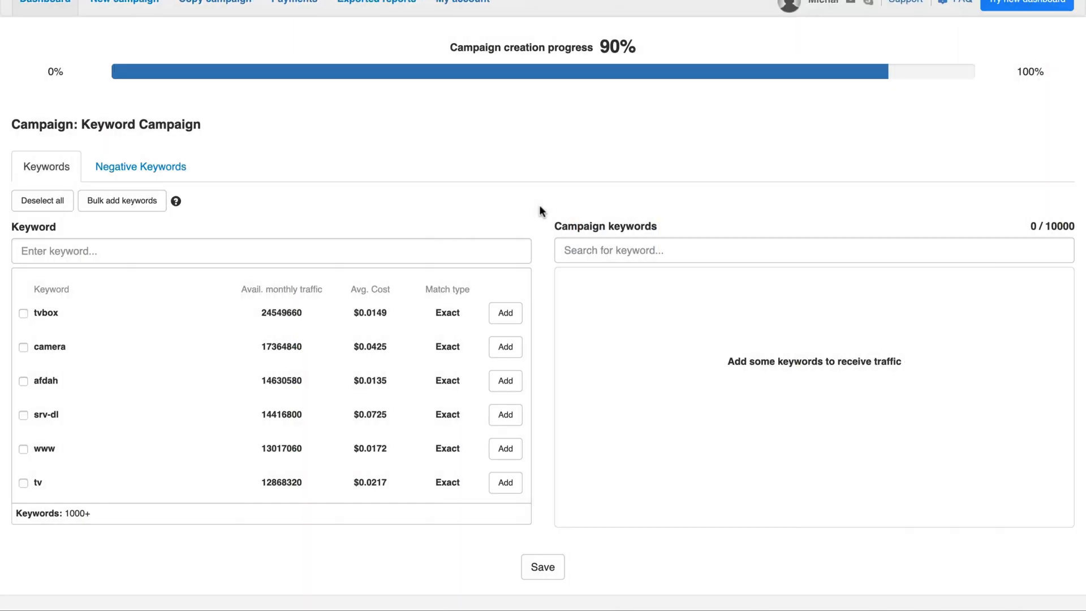
- Search 'stream' and add stream (Broad), best streaming devises and the streaming & cloud storage phrase
left_click(270, 251)
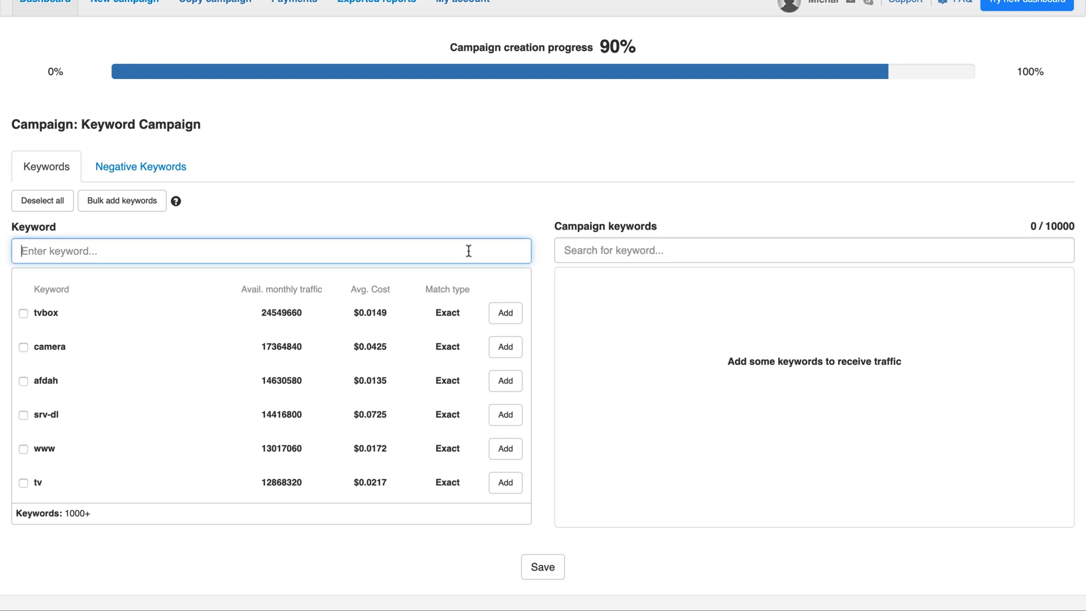
type("stream")
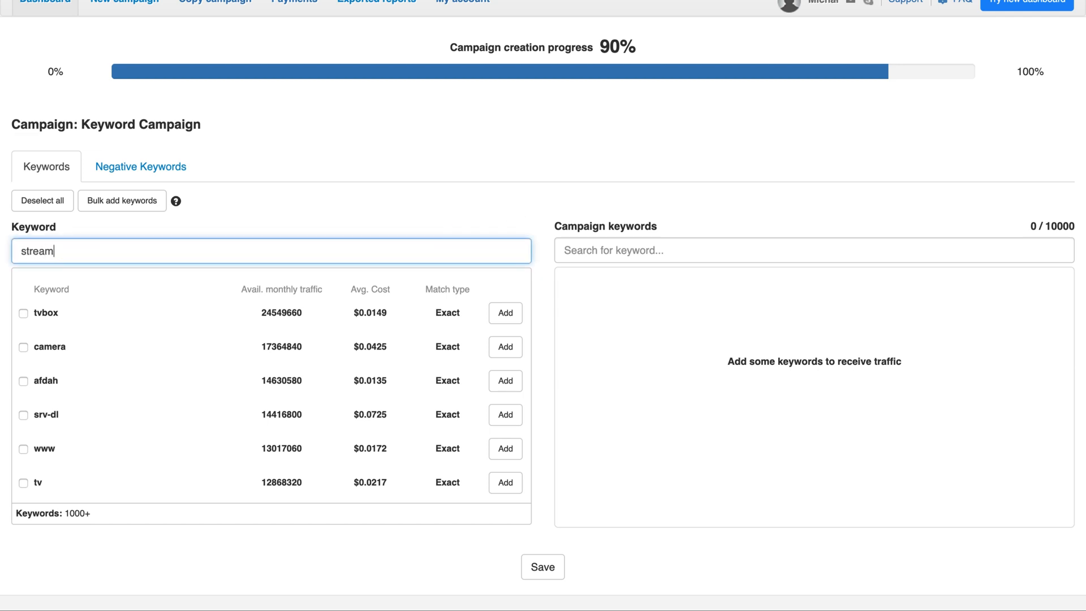
left_click(24, 305)
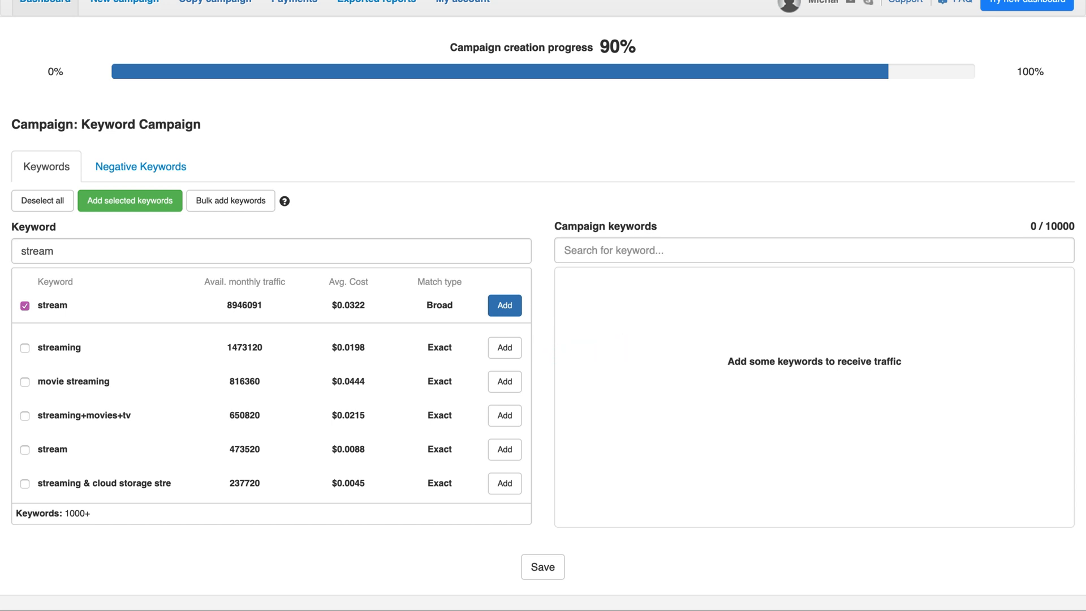
mouse_move(505, 347)
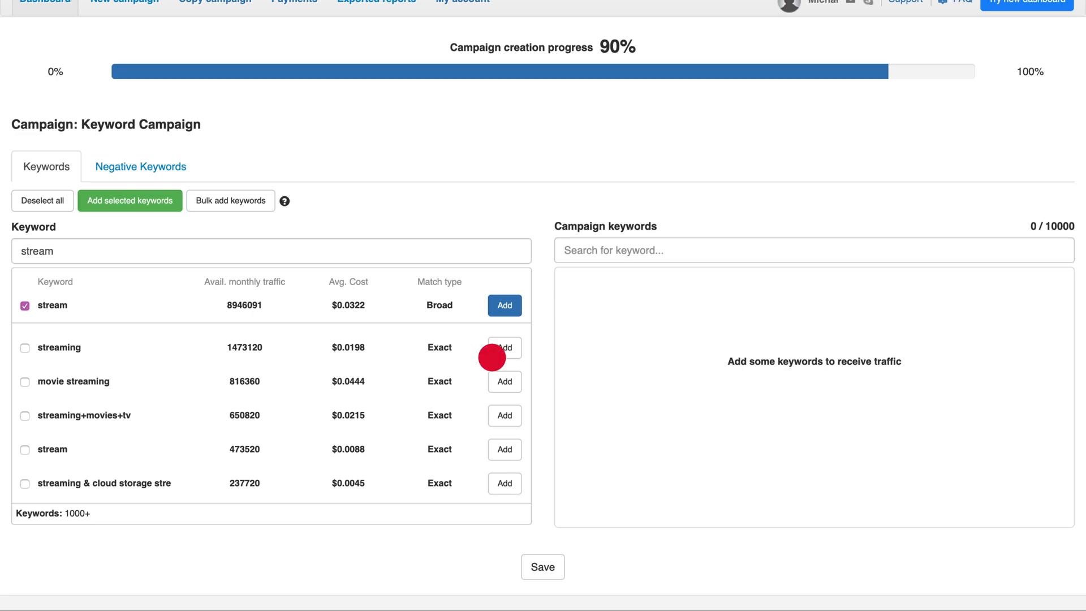
left_click(505, 306)
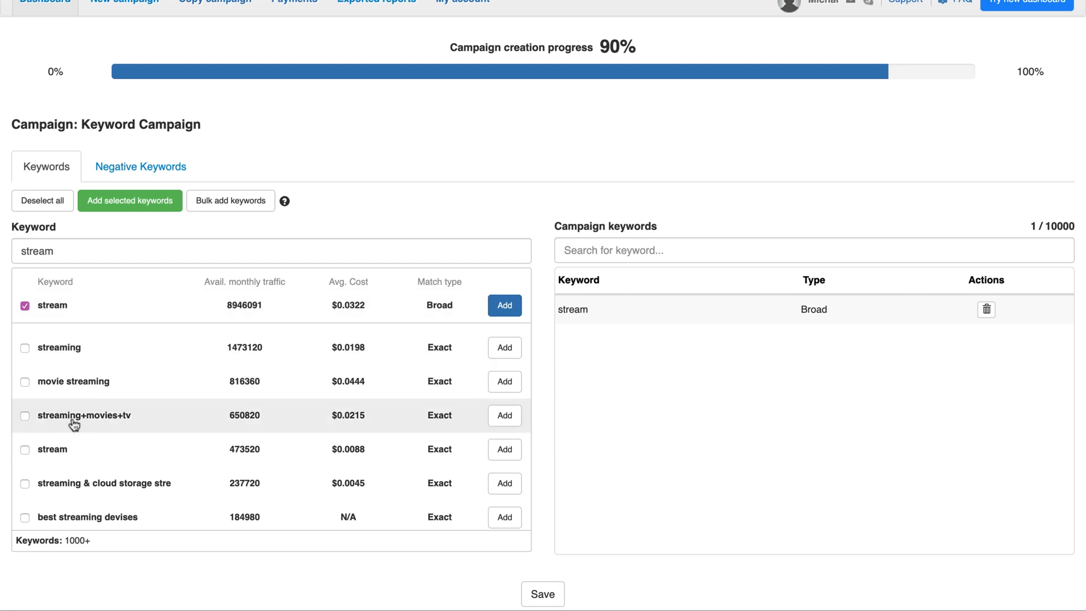
mouse_move(25, 483)
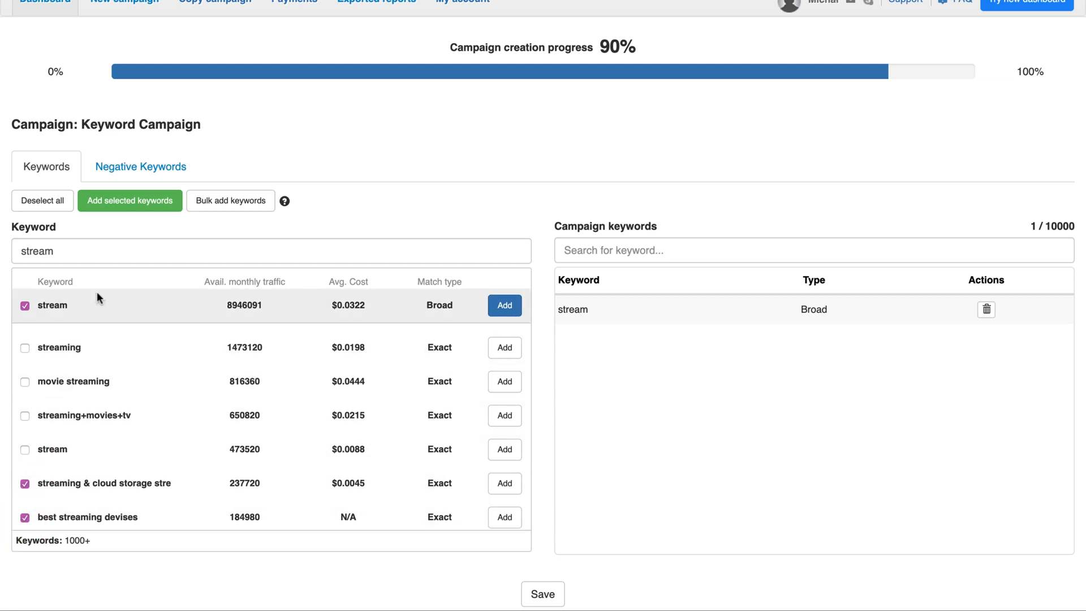
left_click(129, 200)
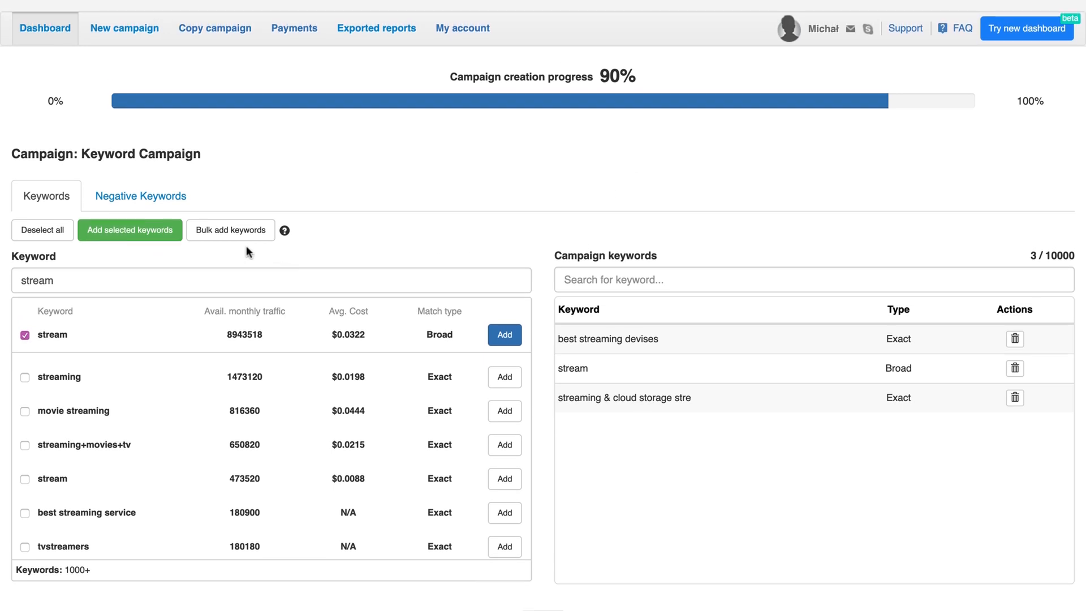
- Bulk-add stream, streaming and keyword example as Broad keywords, reaching five keywords
left_click(230, 229)
type("keyword example")
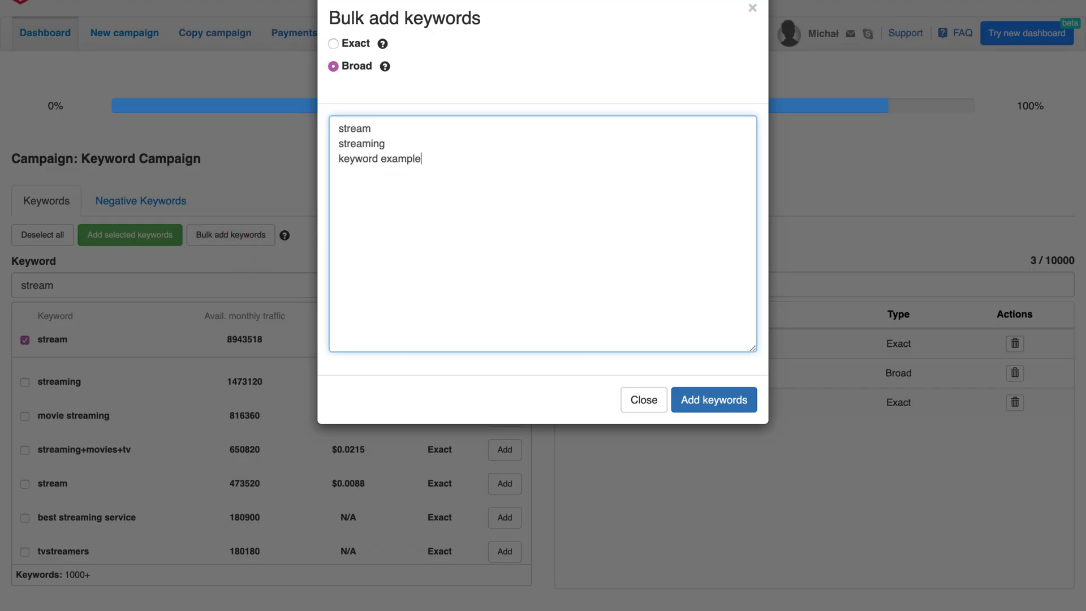
left_click(714, 399)
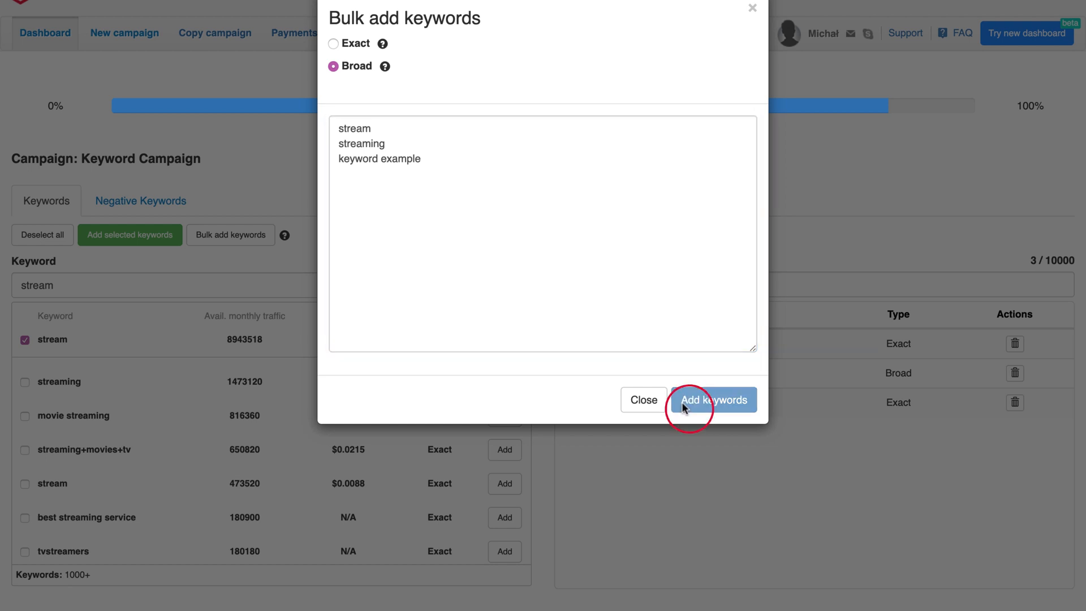
left_click(713, 399)
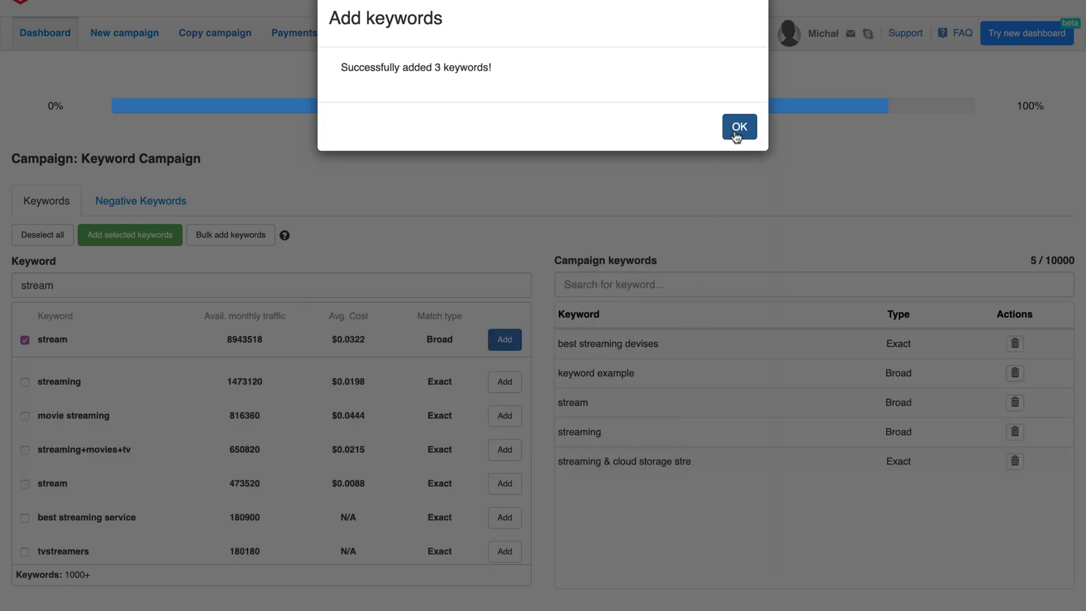
left_click(739, 127)
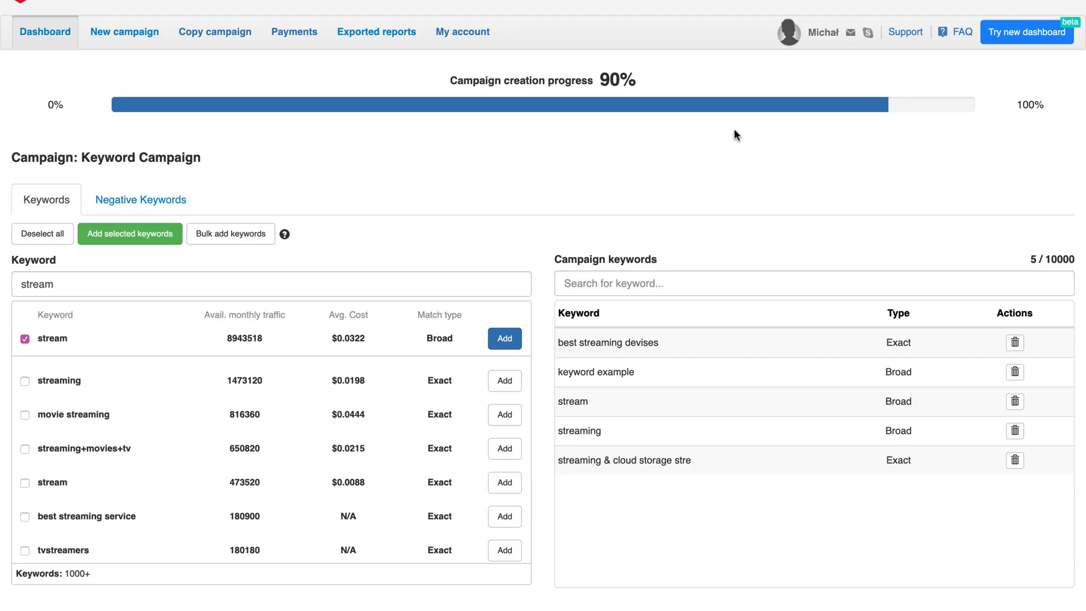
scroll("down", 3)
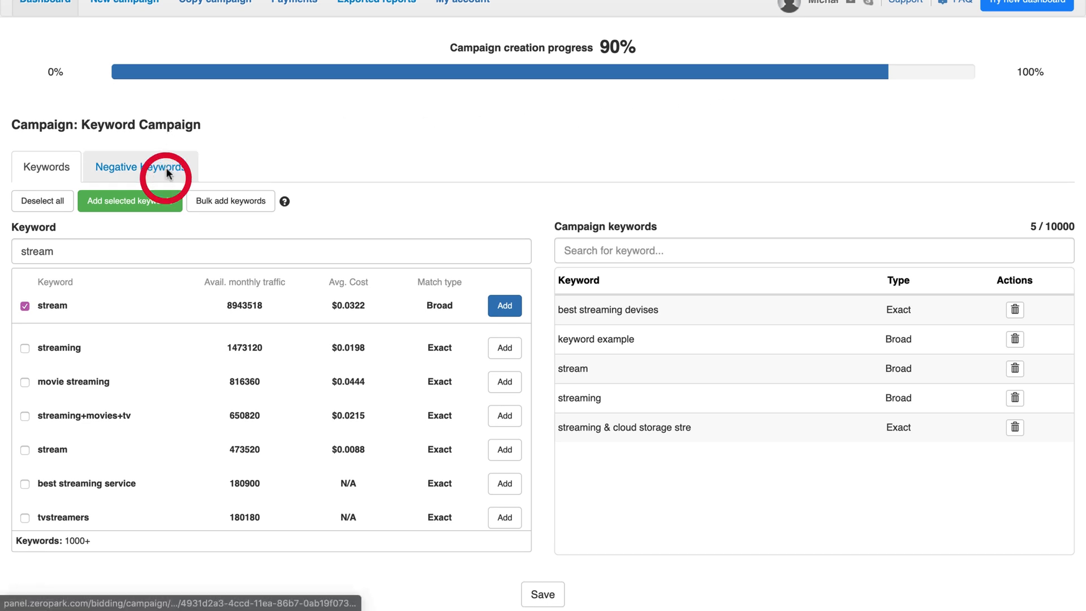
- Add 'negative keyword' as a negative keyword, then return to the keyword list
left_click(141, 167)
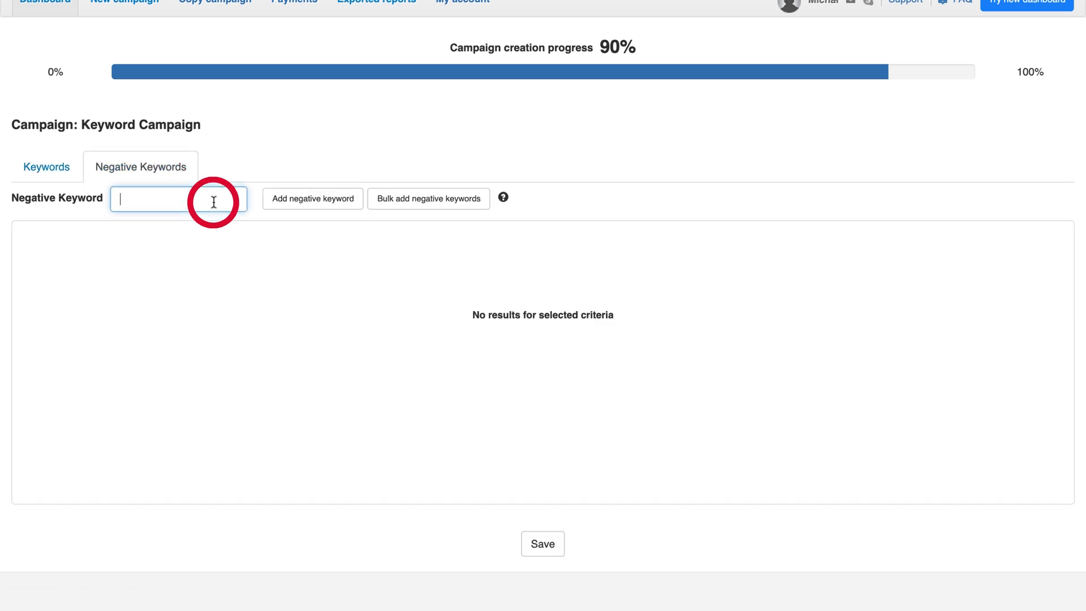
type("negative k")
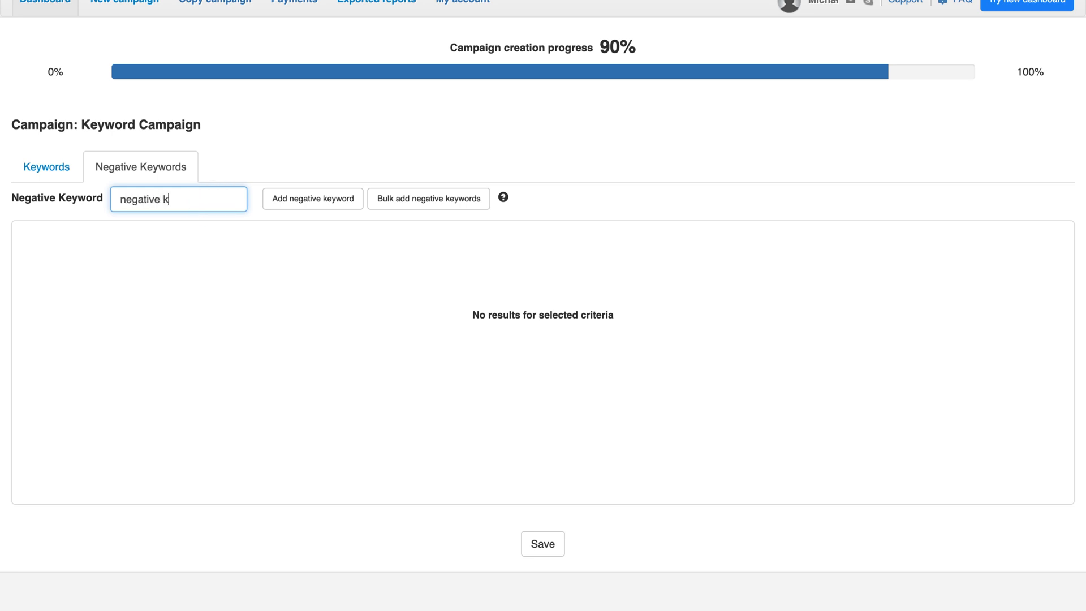
type("eyword")
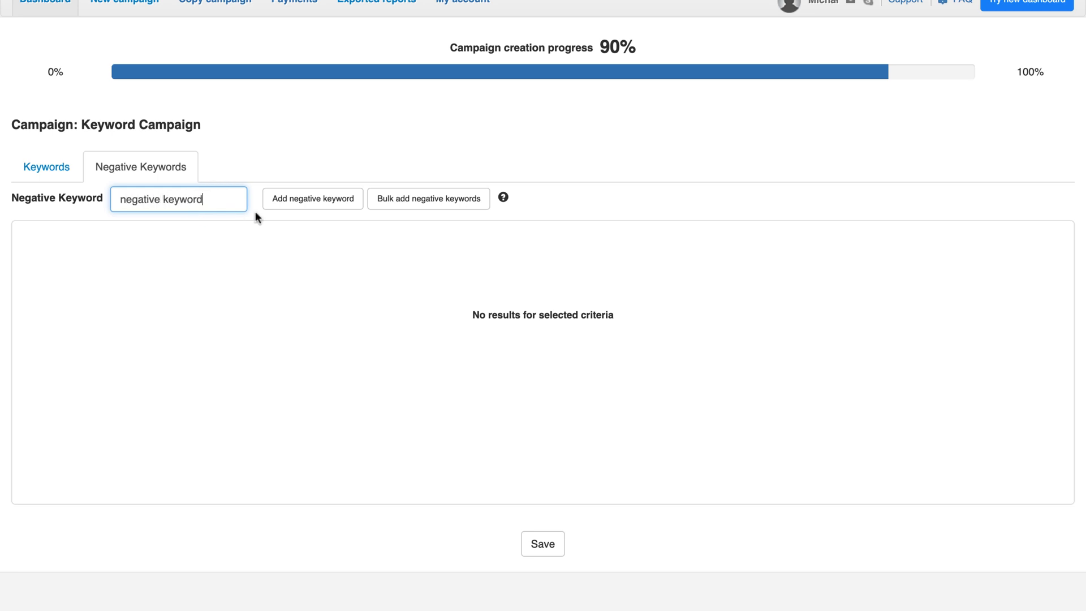
left_click(312, 199)
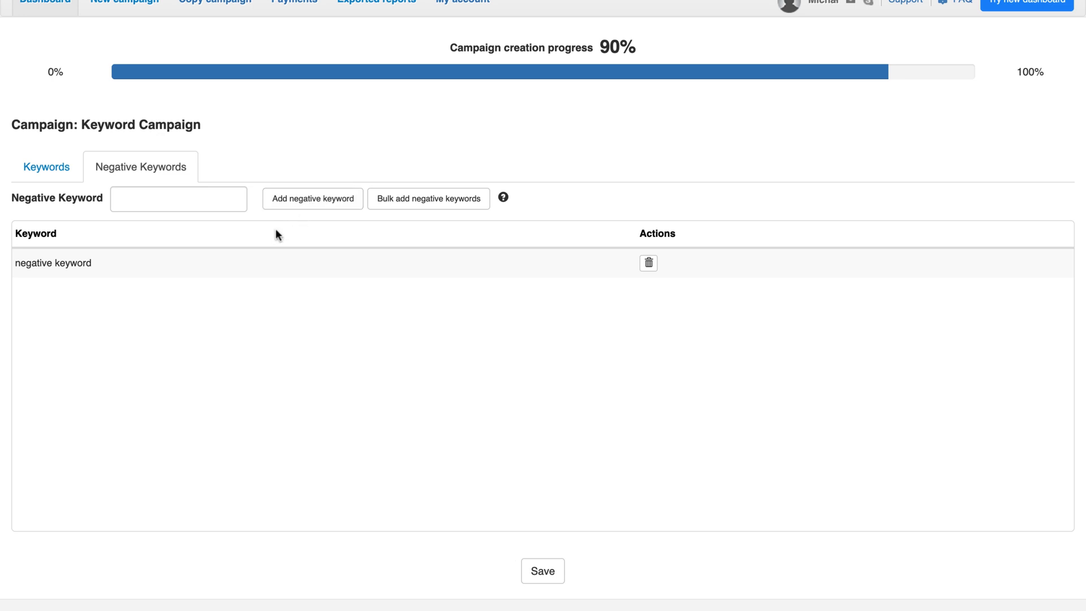
left_click(45, 168)
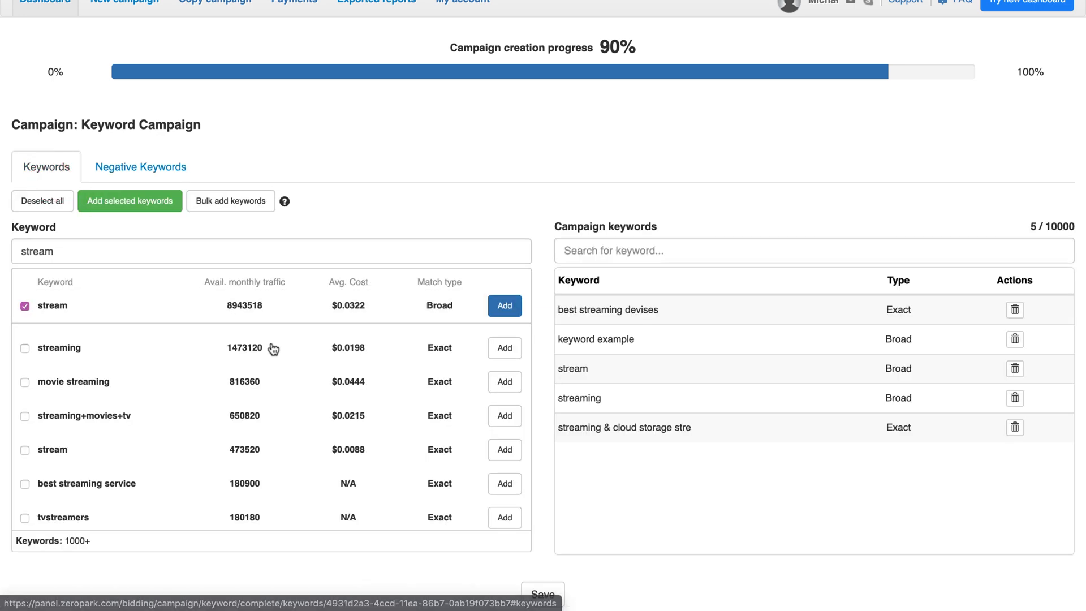
mouse_move(542, 594)
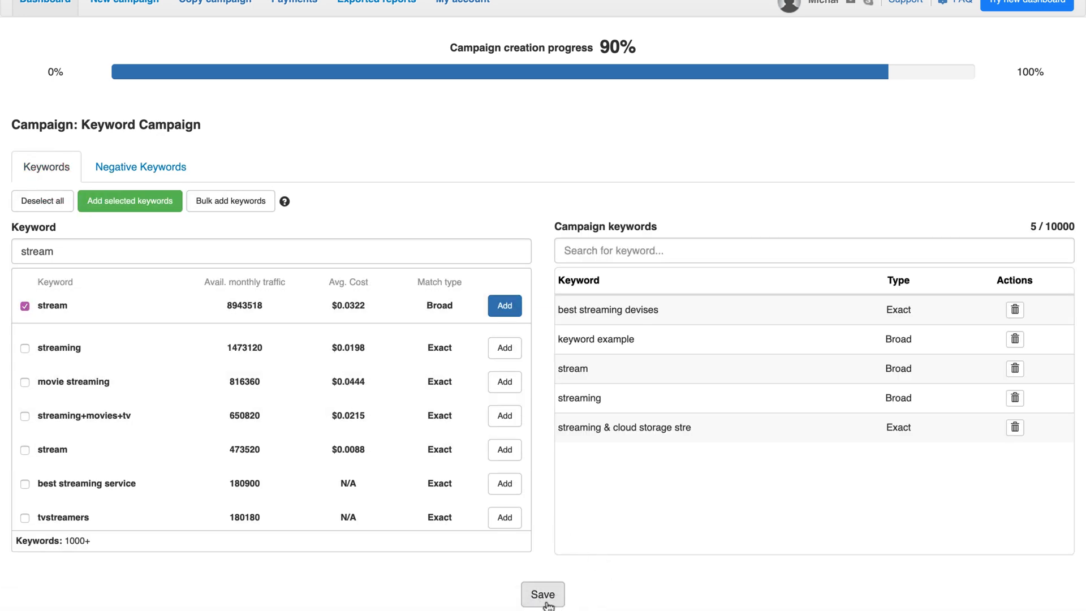
- Save the campaign, view its five keywords in details, and bring up the Keyword Campaigns help article
left_click(542, 594)
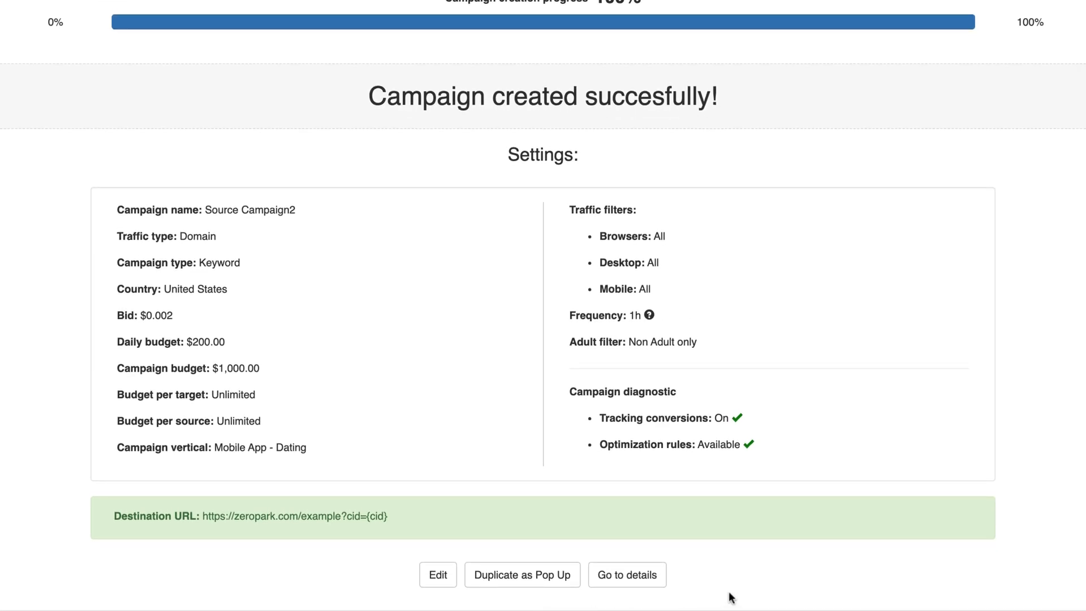
left_click(625, 575)
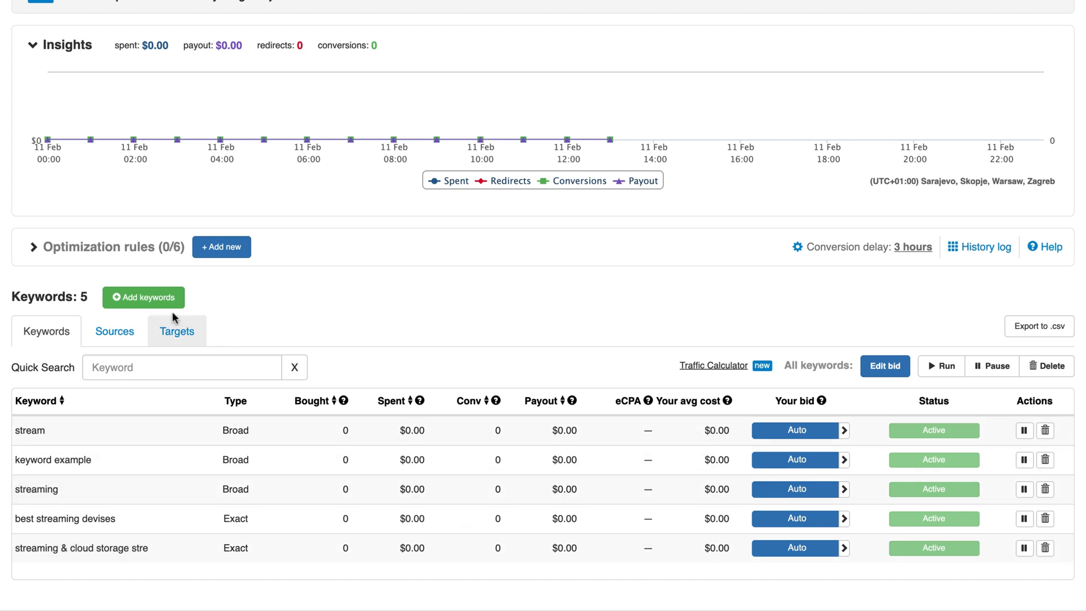
left_click(142, 298)
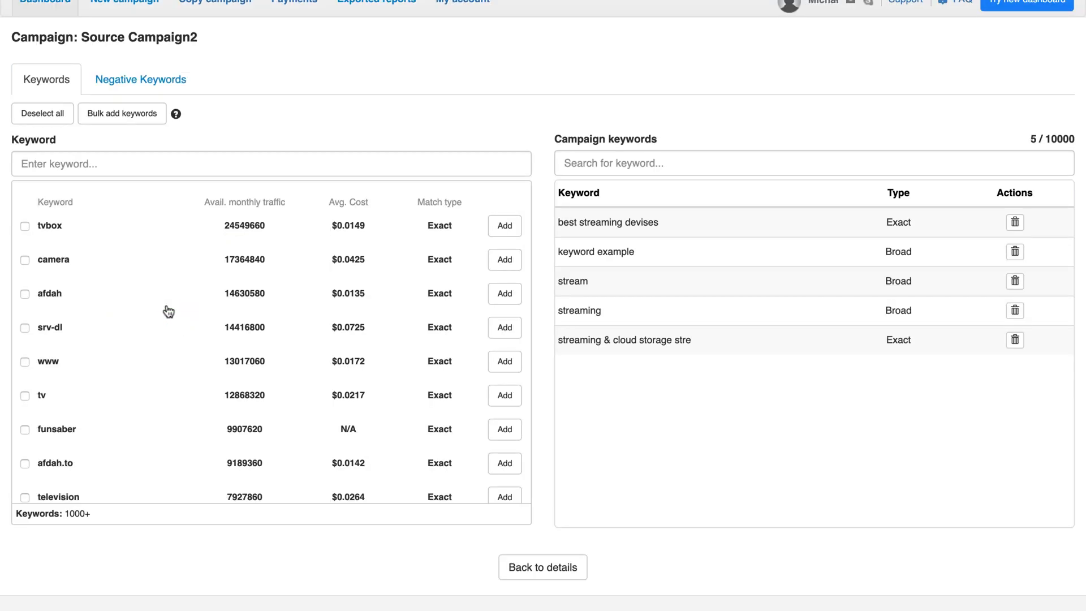
left_click(176, 113)
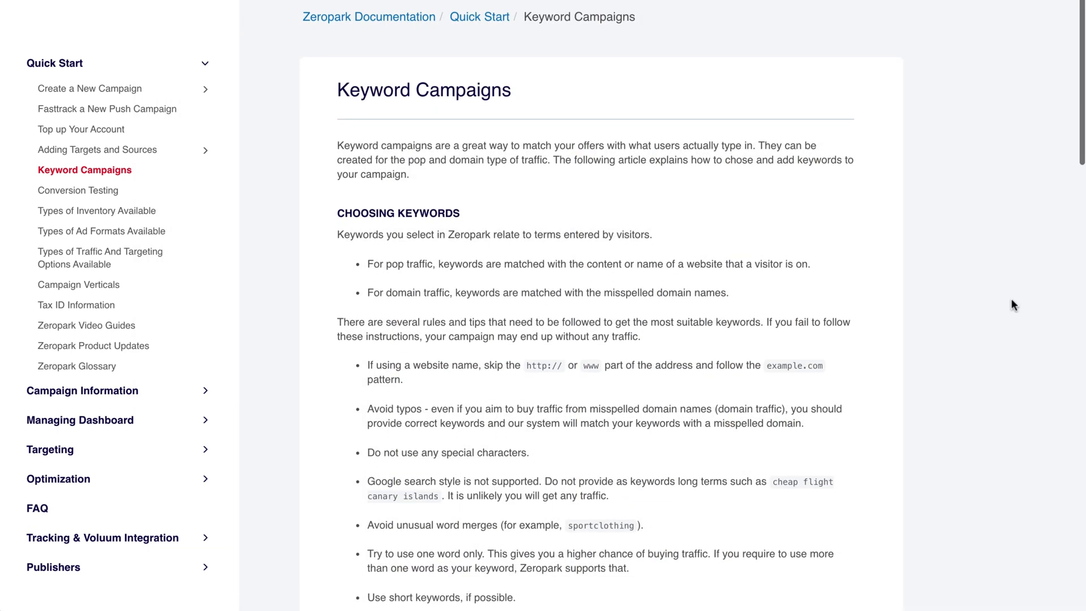
scroll("down", 3)
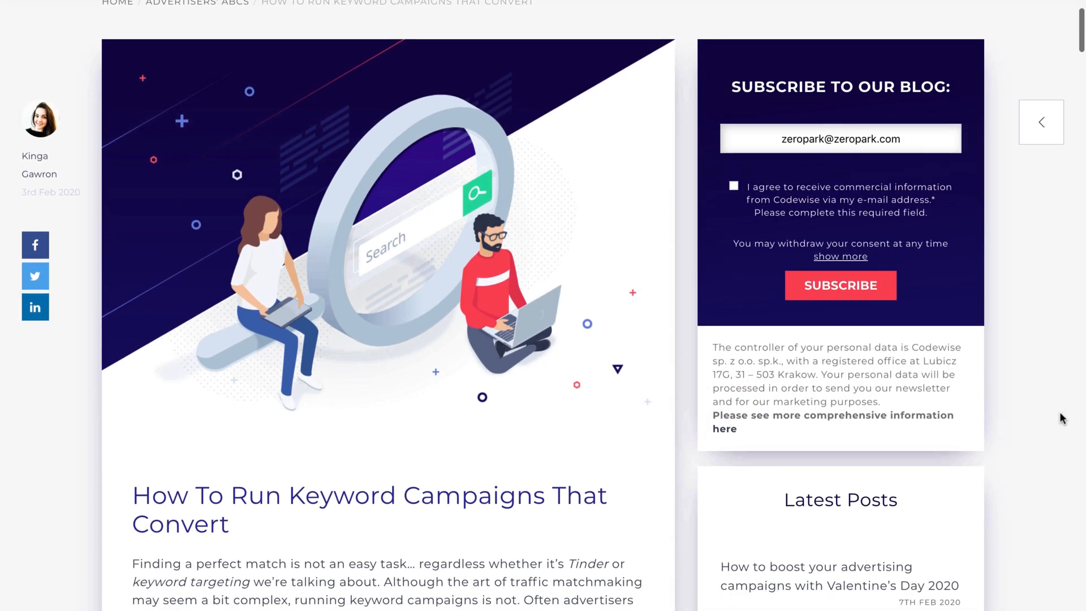
- Scroll the blog article down to its 'Keyword campaigns explained' section
scroll("down", 3)
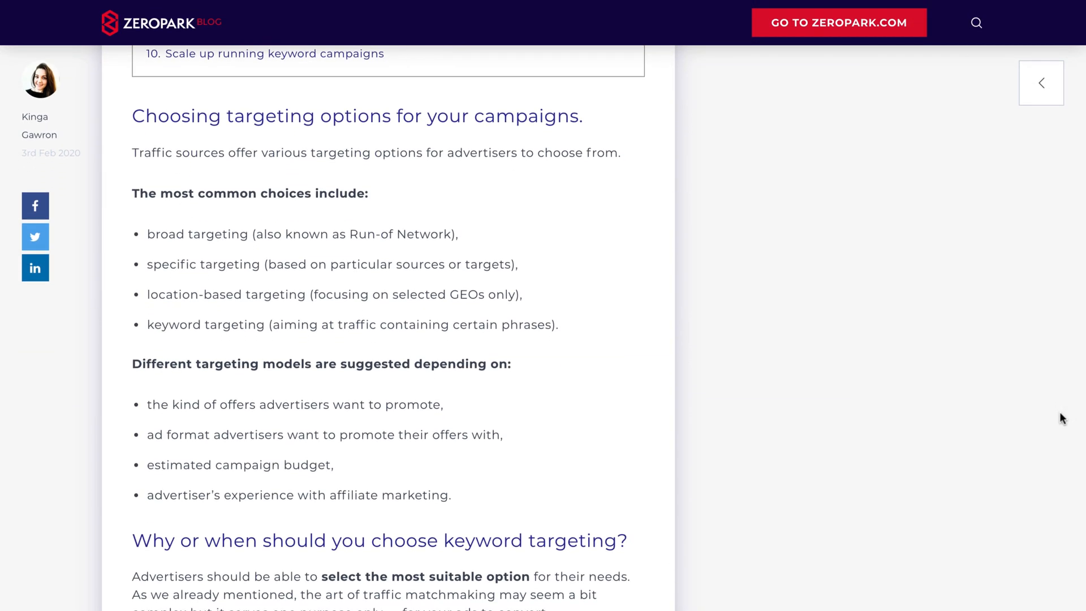
scroll("down", 3)
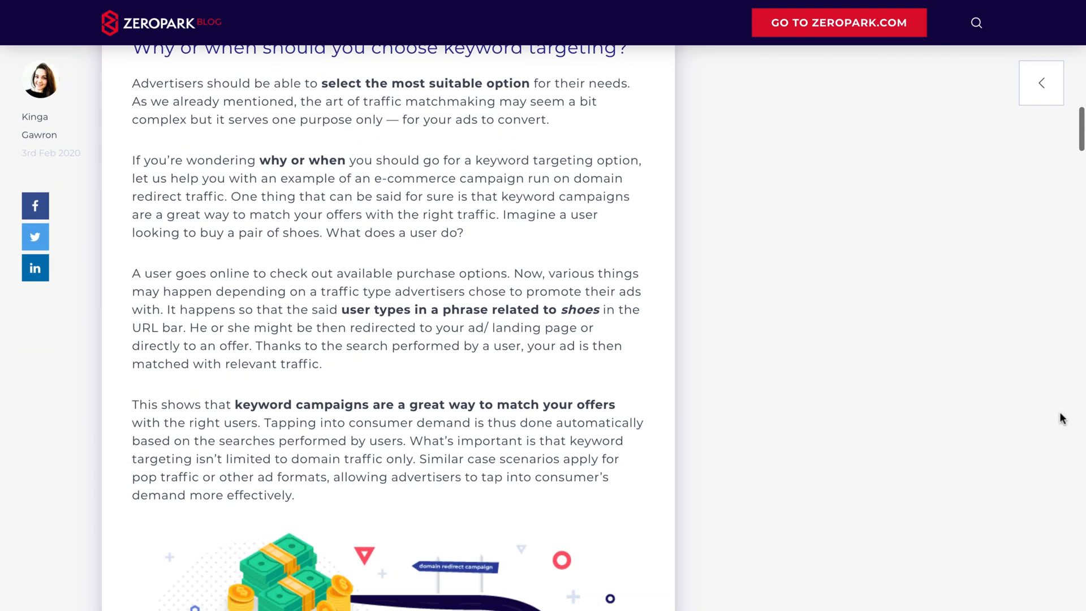
scroll("down", 3)
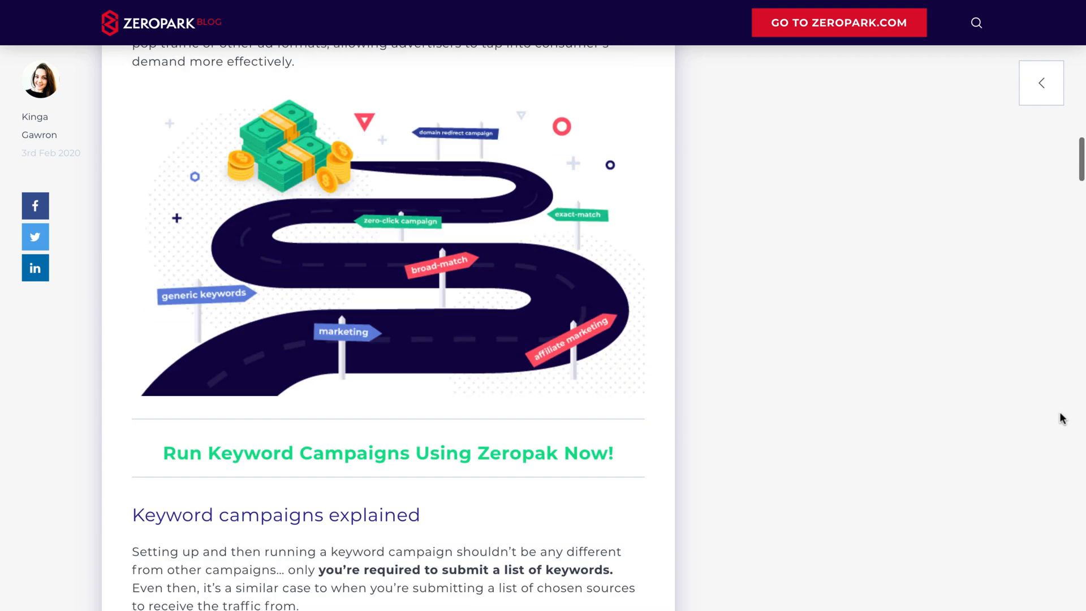